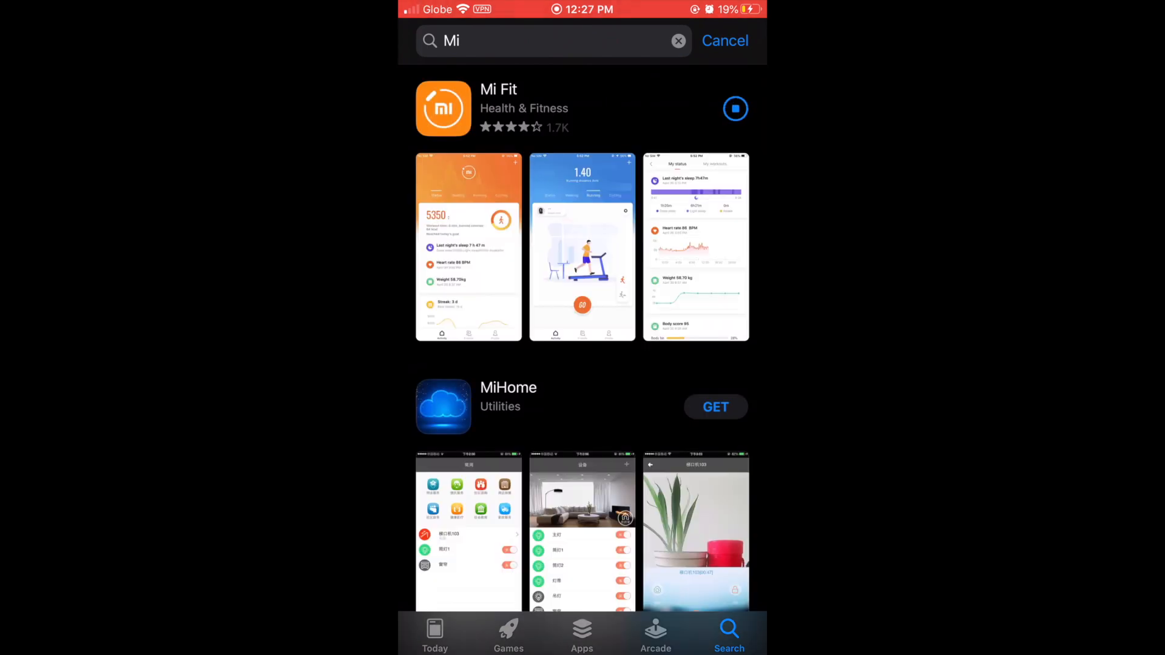
- Launch the newly installed Mi Fit from its App Store listing
{"action": "left_click", "coordinate": [735, 108]}
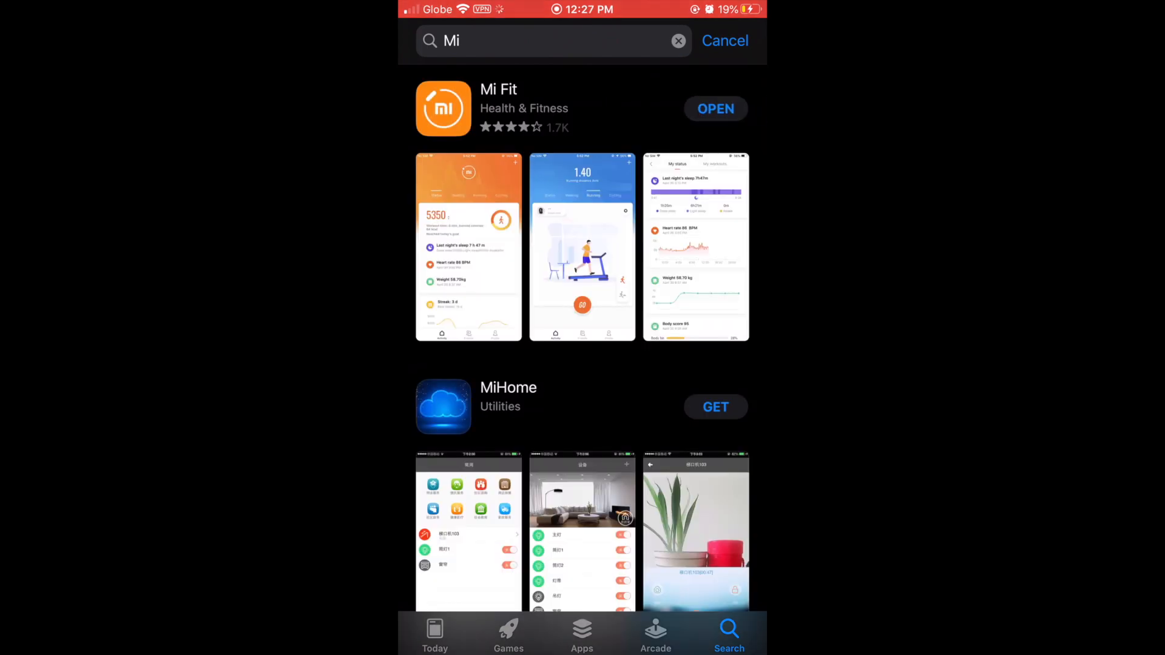
{"action": "left_click", "coordinate": [715, 108]}
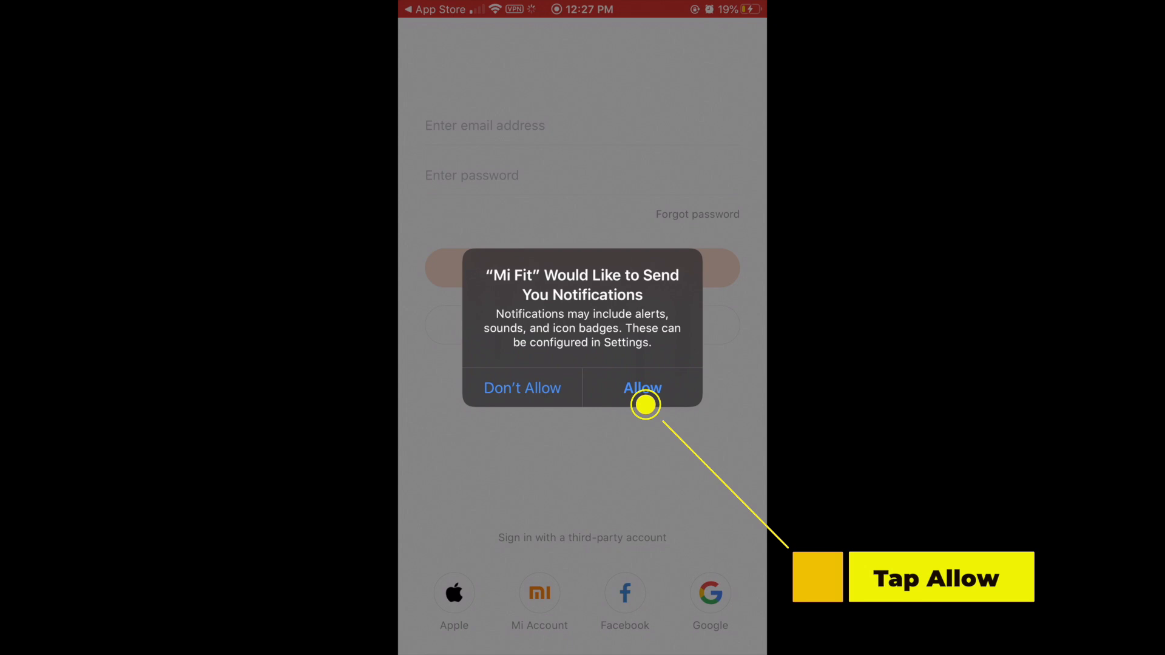
- Allow Mi Fit notifications and sign in through google.com with a Google account
{"action": "left_click", "coordinate": [641, 387]}
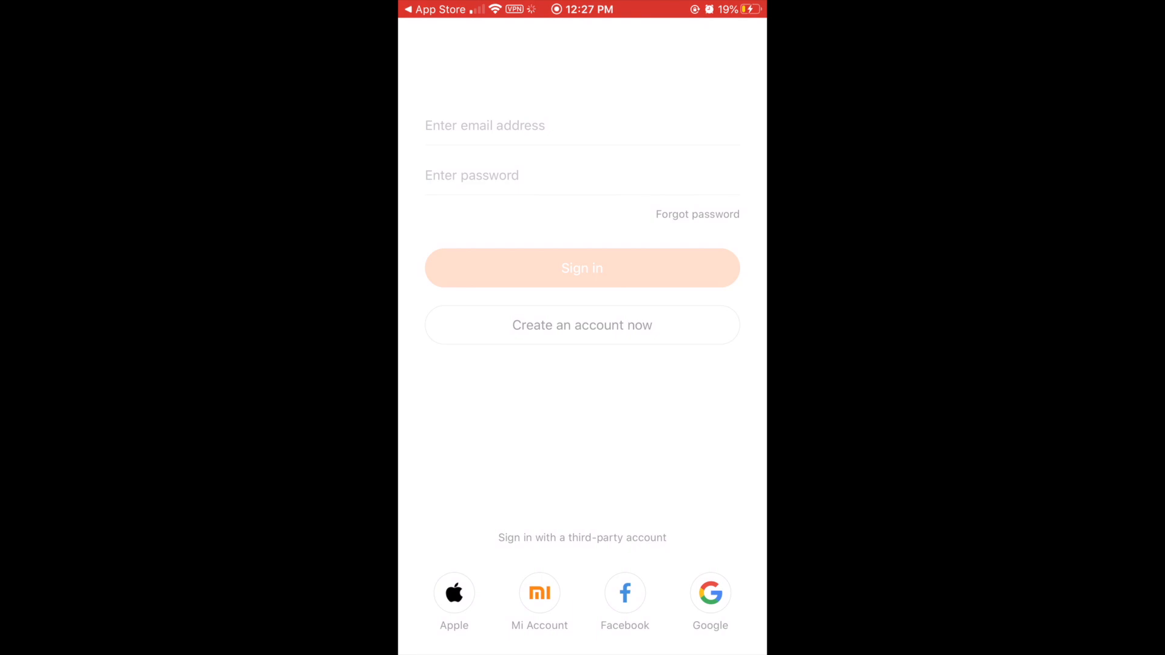
{"action": "left_click", "coordinate": [710, 594]}
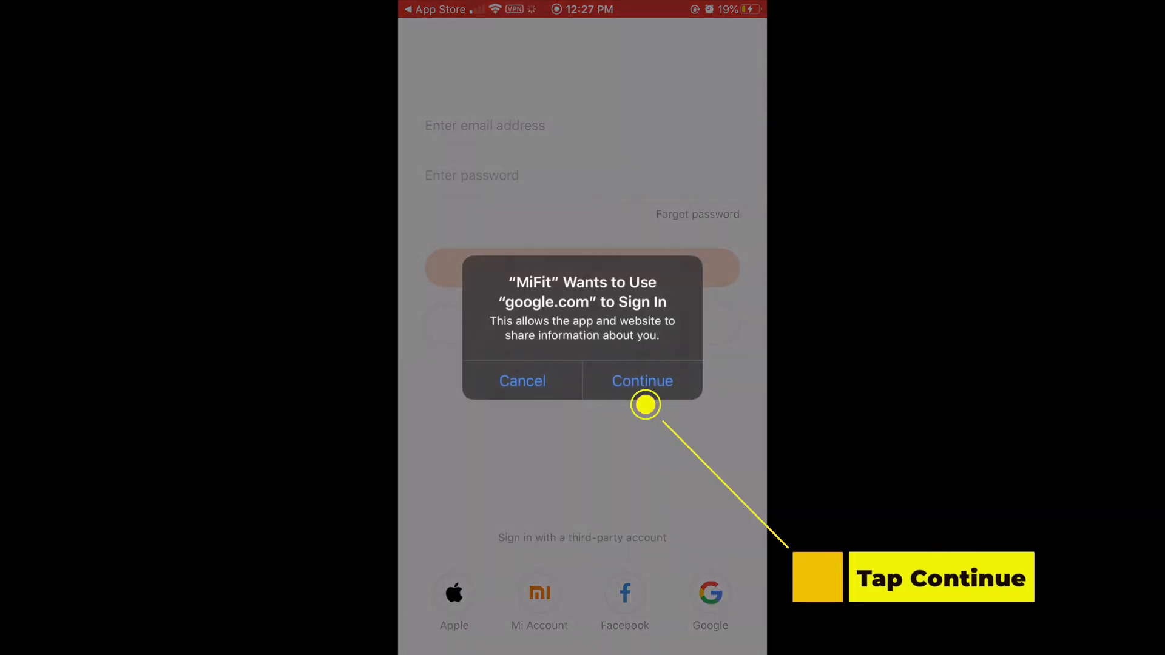
{"action": "left_click", "coordinate": [642, 380]}
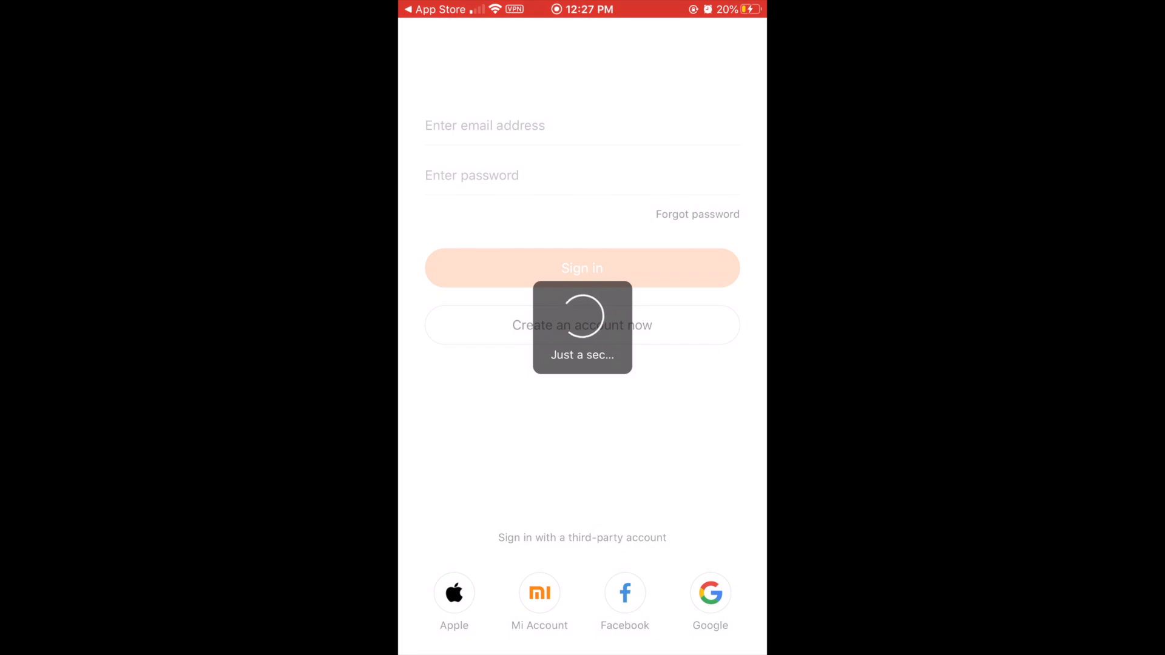
{"action": "left_click", "coordinate": [581, 268]}
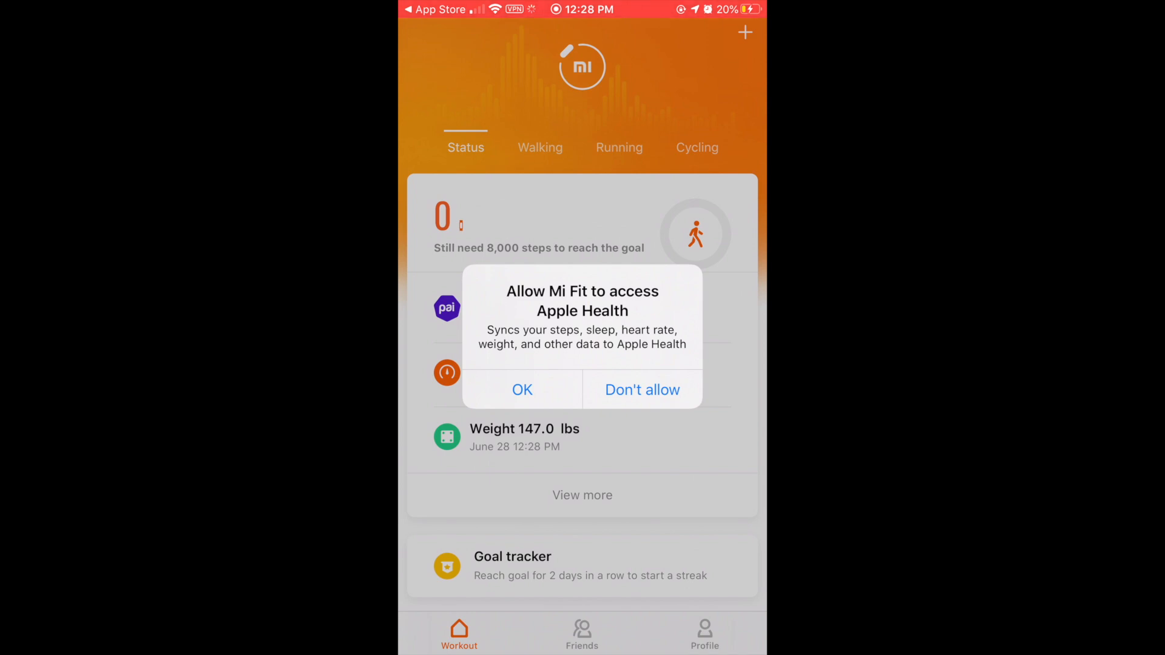
- Allow Apple Health syncing, add a band with data collection agreed, and swipe the intro screens
{"action": "left_click", "coordinate": [704, 633]}
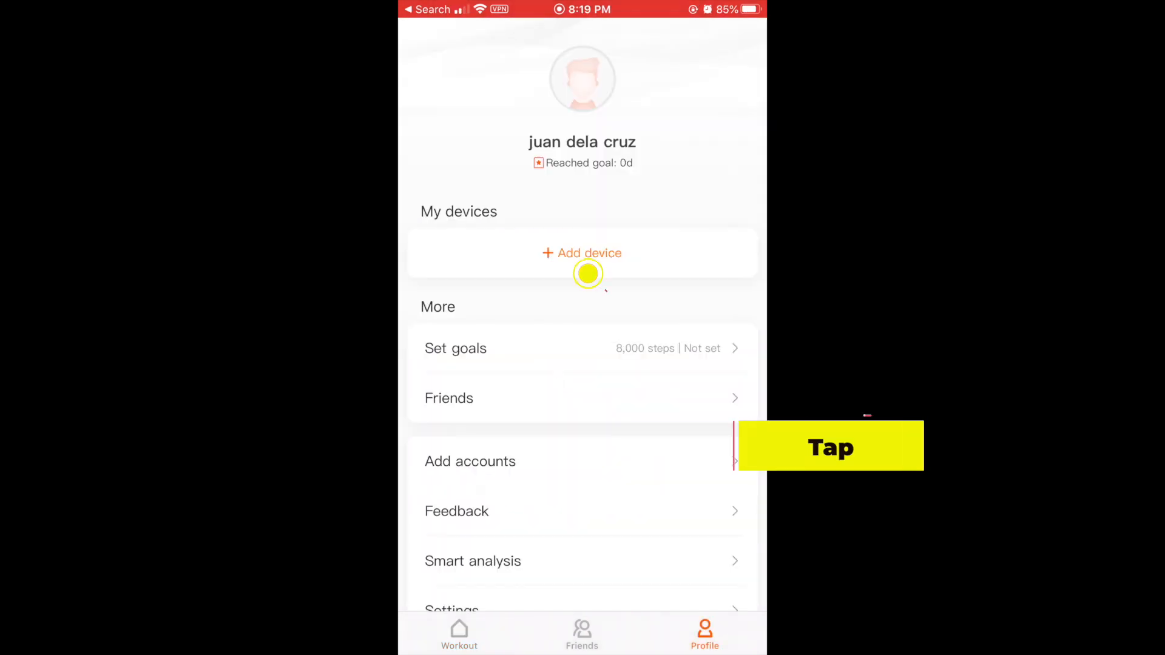
{"action": "left_click", "coordinate": [583, 252]}
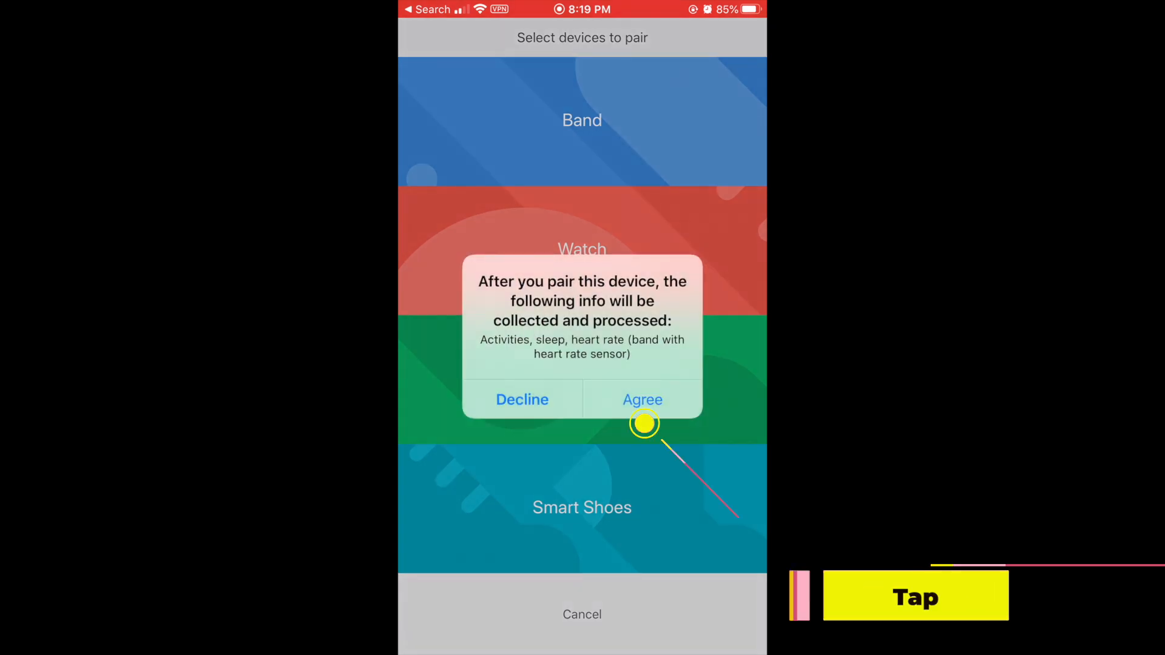
{"action": "left_click", "coordinate": [642, 399]}
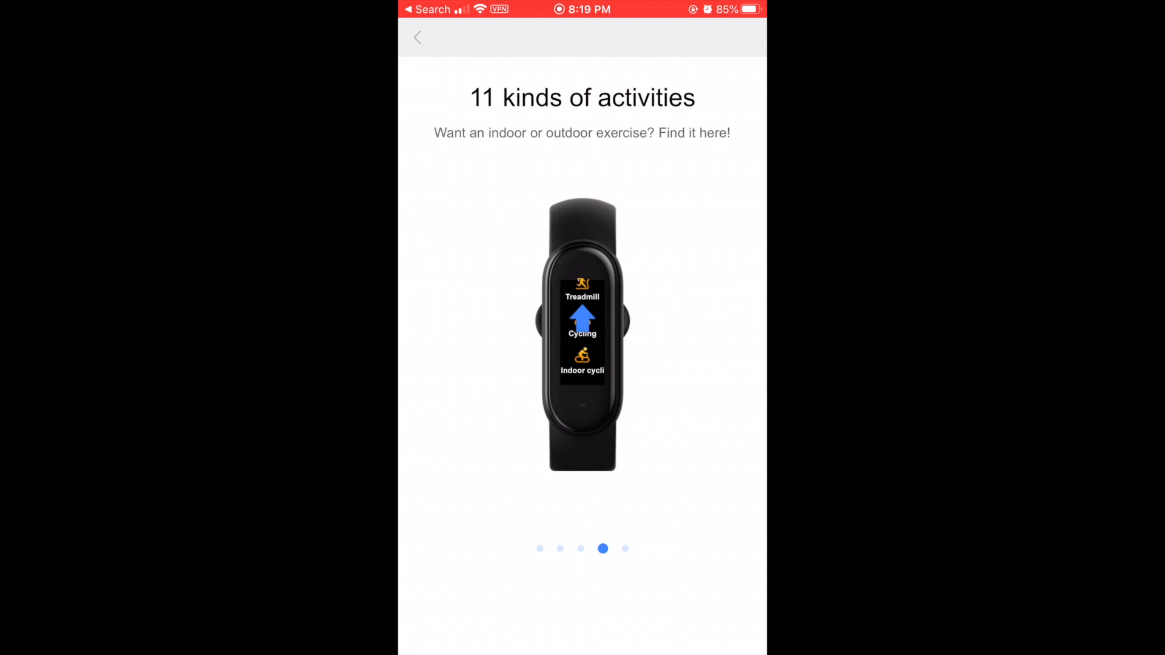
{"action": "scroll", "scroll_direction": "left", "scroll_amount": 3}
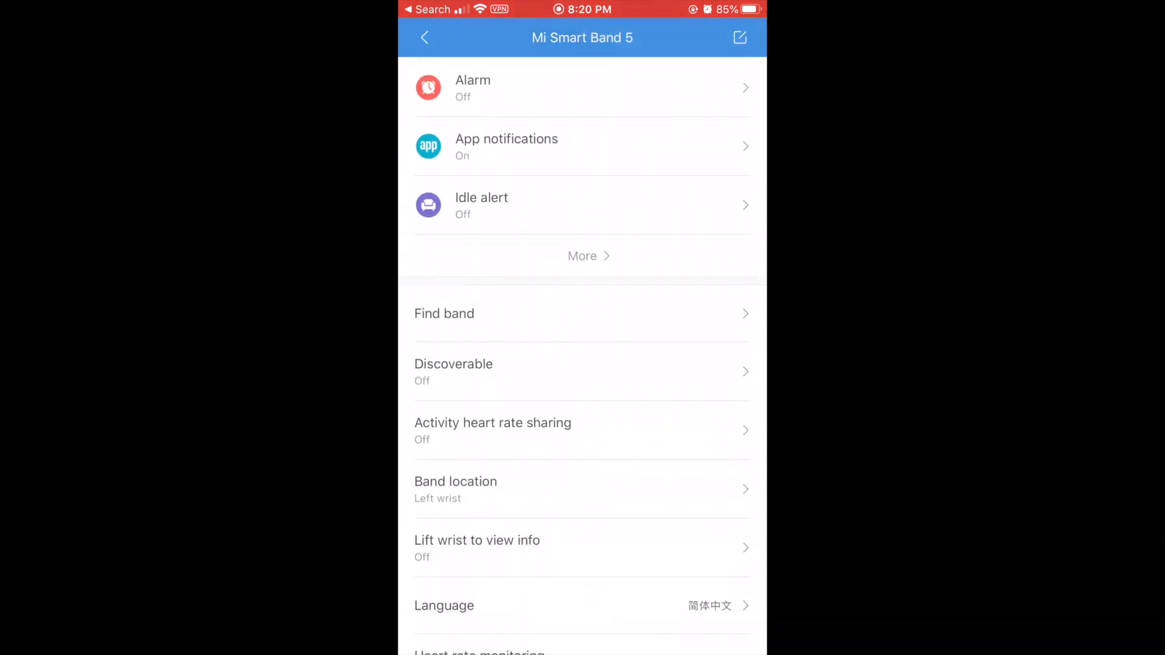
- Bring up the Mi Smart Band 5 settings page before leaving the app
{"action": "left_click", "coordinate": [581, 606]}
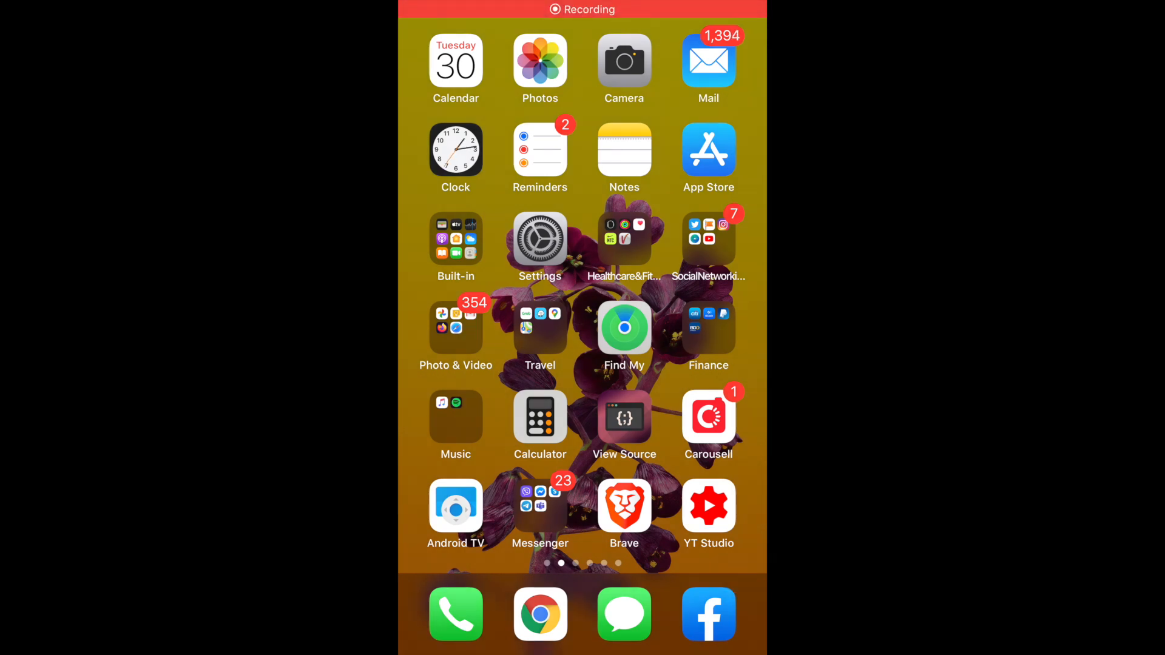
- Check in iOS Settings Bluetooth that Mi Smart Band 5 shows as connected
{"action": "left_click", "coordinate": [539, 241]}
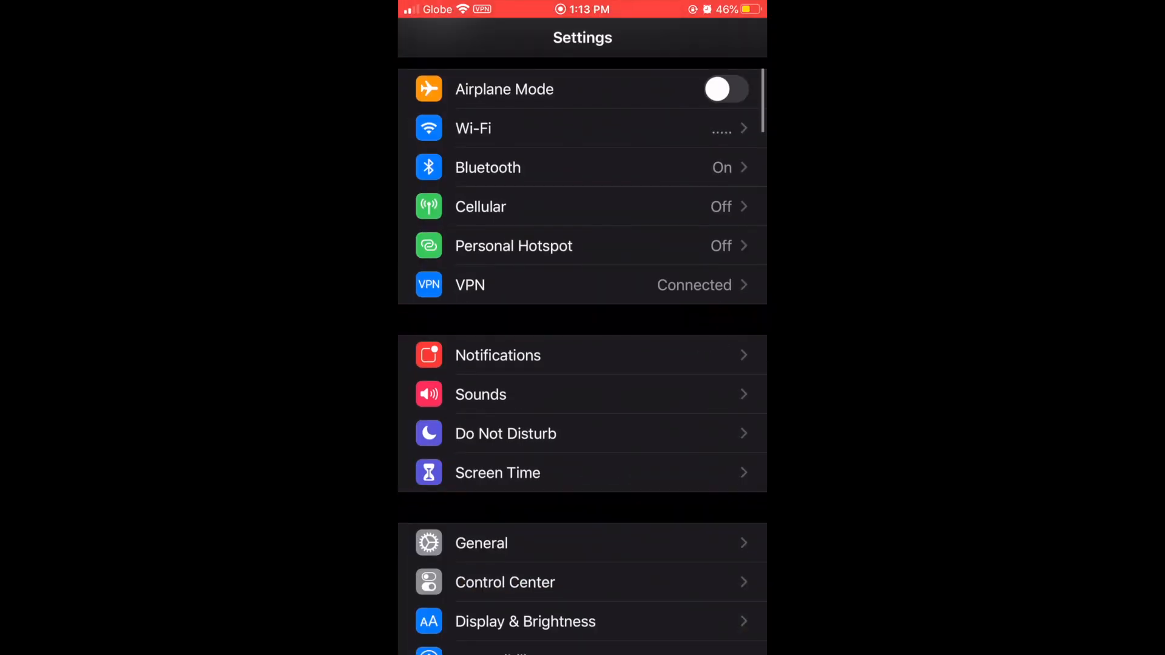
{"action": "left_click", "coordinate": [488, 168]}
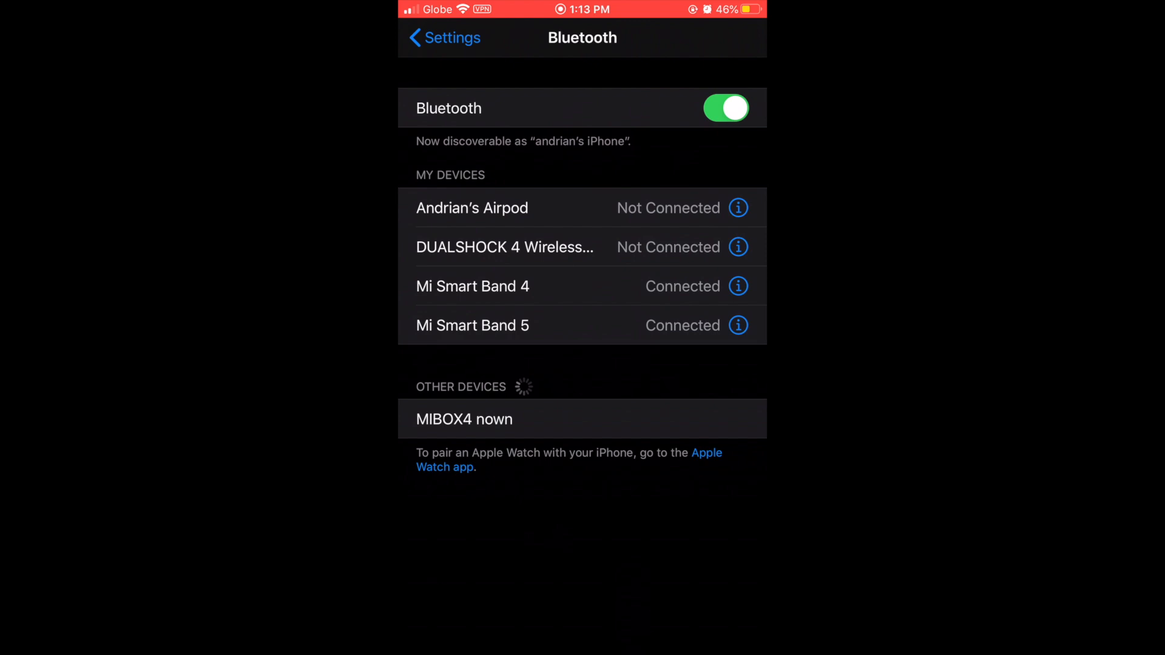
{"action": "left_click", "coordinate": [738, 325]}
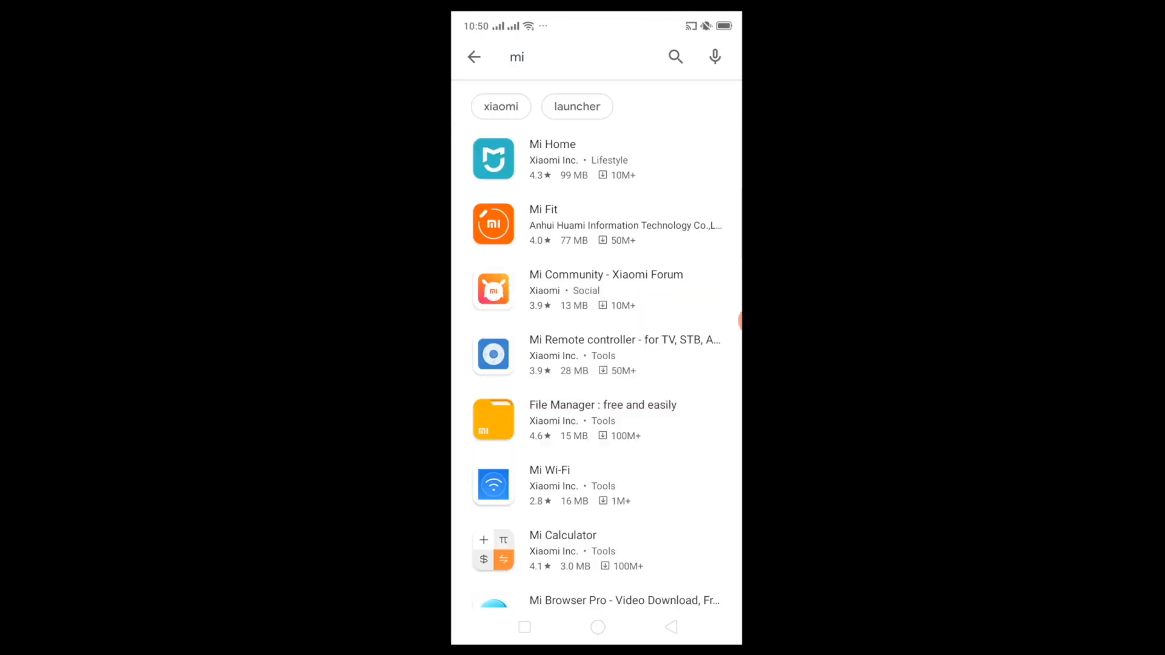
- Launch Mi Fit from its Google Play Store page in the mi search results
{"action": "left_click", "coordinate": [544, 209]}
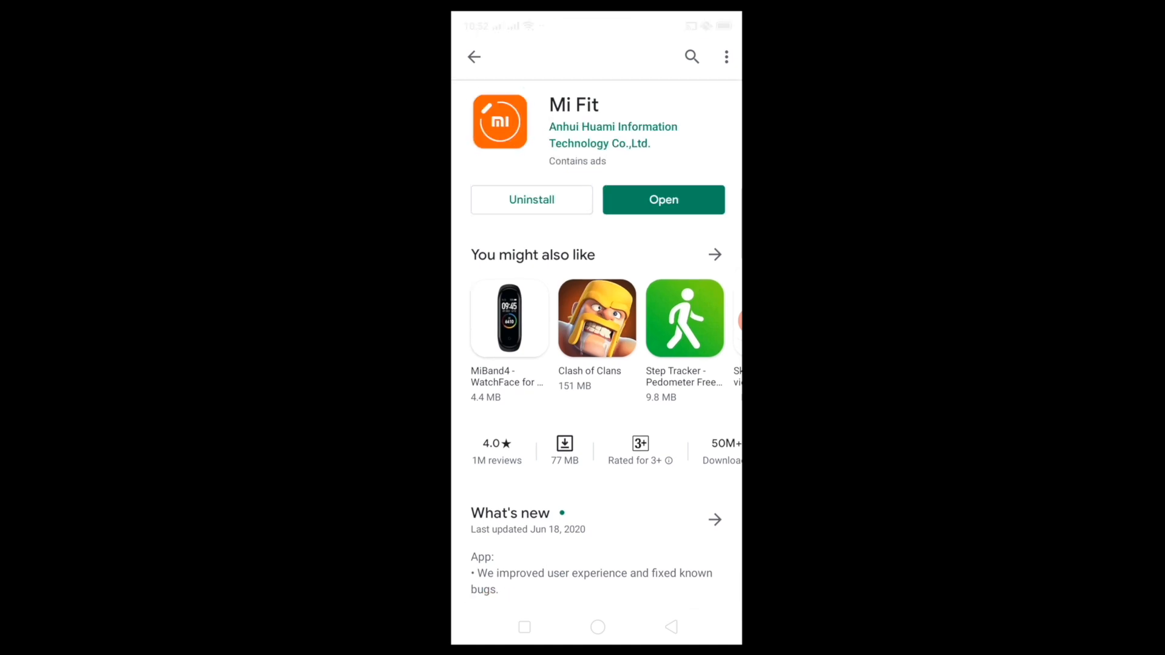
{"action": "left_click", "coordinate": [663, 199]}
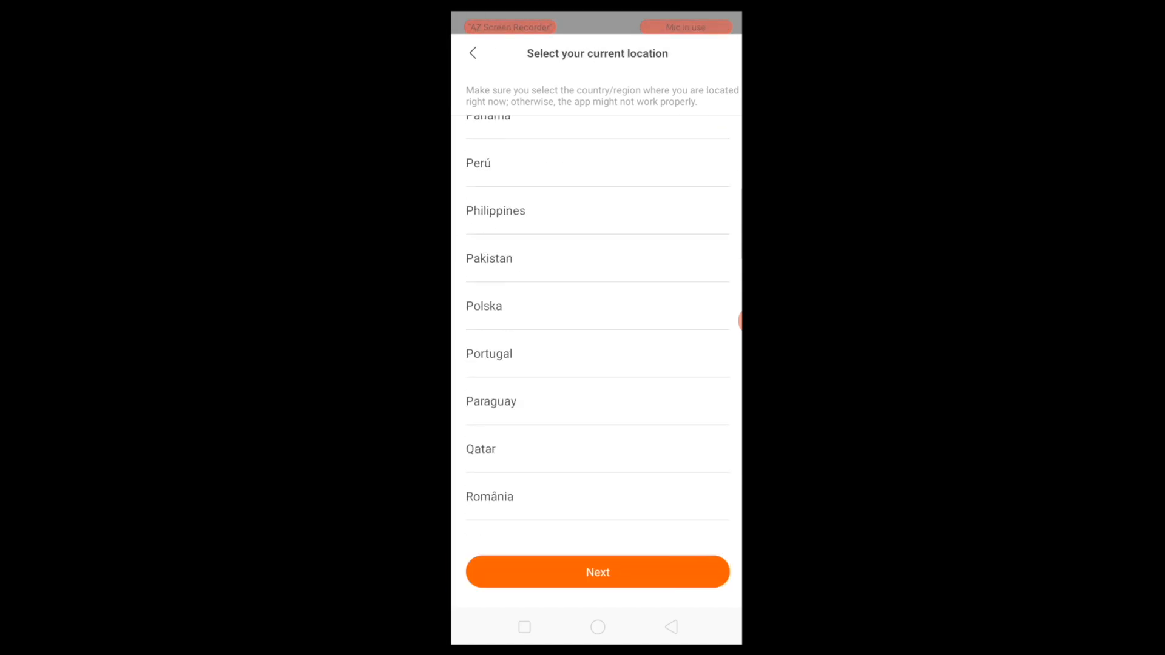
- Choose the current region, keep the 8,000-step goal, and finish the profile
{"action": "left_click", "coordinate": [597, 572]}
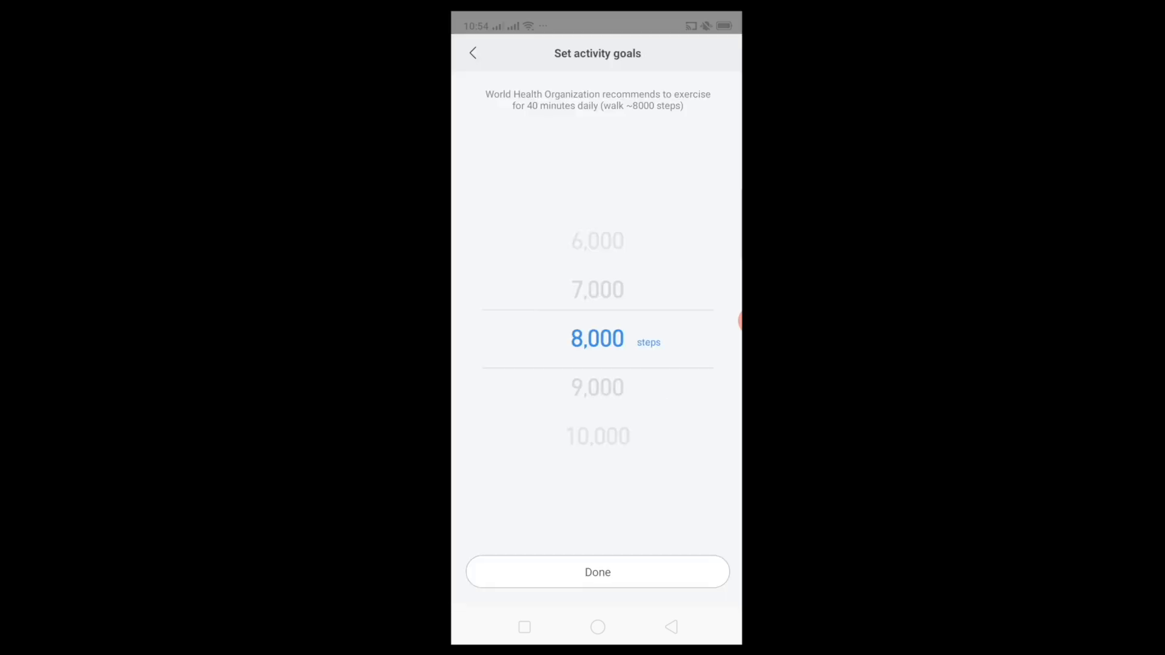
{"action": "left_click", "coordinate": [598, 572]}
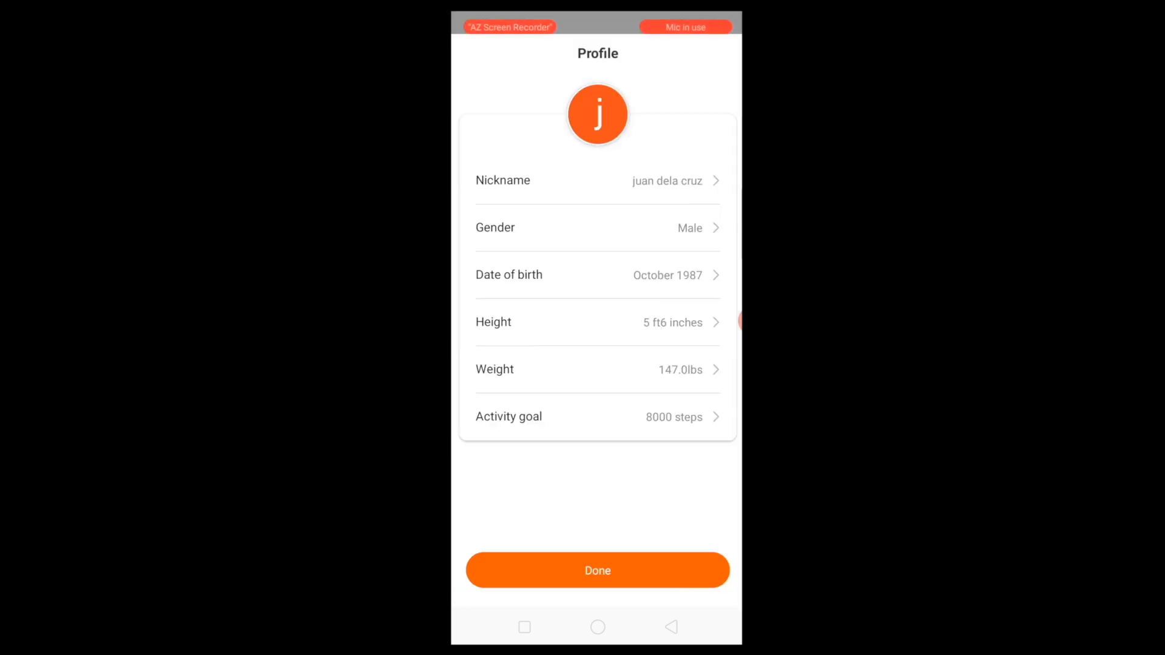
{"action": "left_click", "coordinate": [597, 571]}
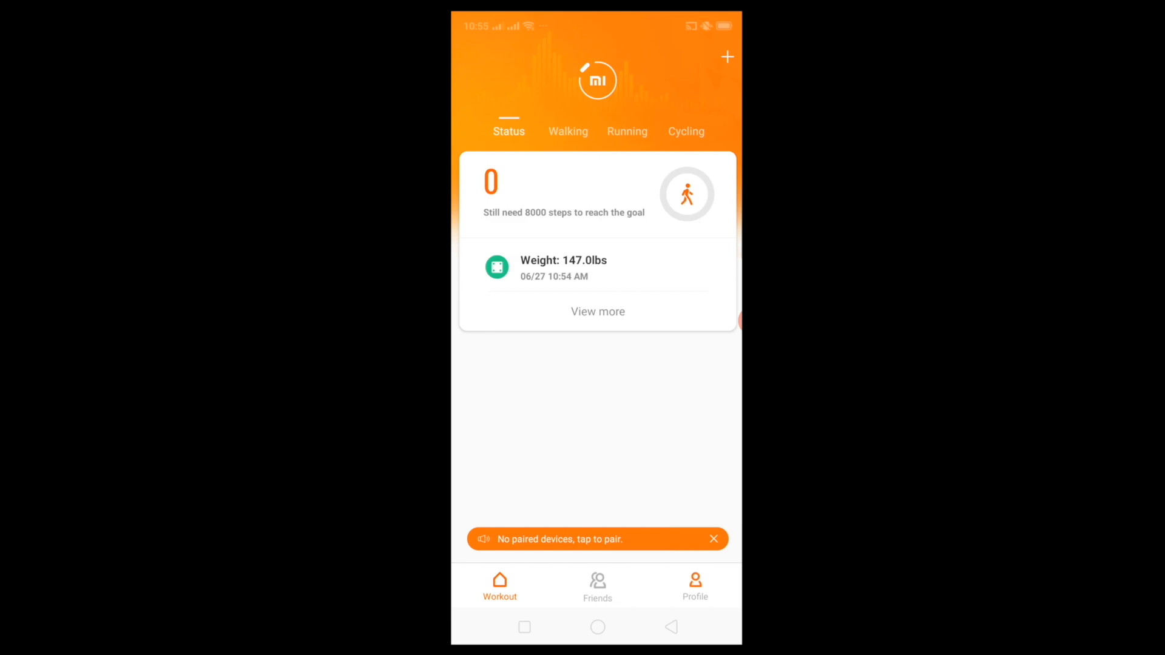
- Start pairing a Band from the No paired devices banner and turn on Bluetooth
{"action": "left_click", "coordinate": [597, 539]}
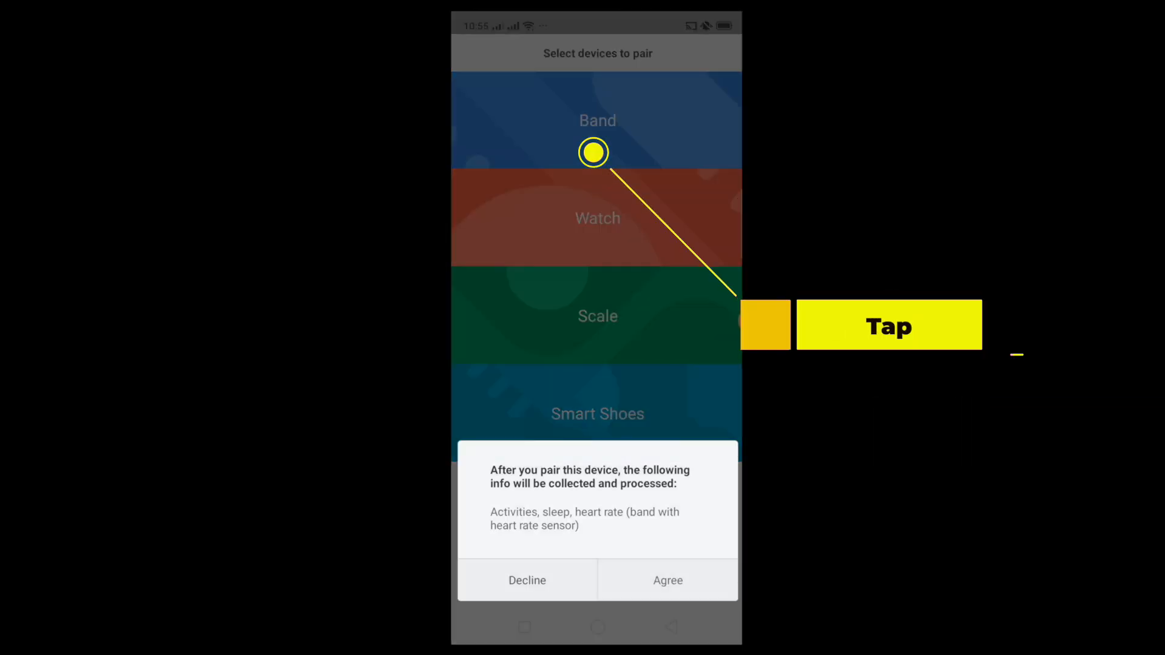
{"action": "left_click", "coordinate": [666, 581]}
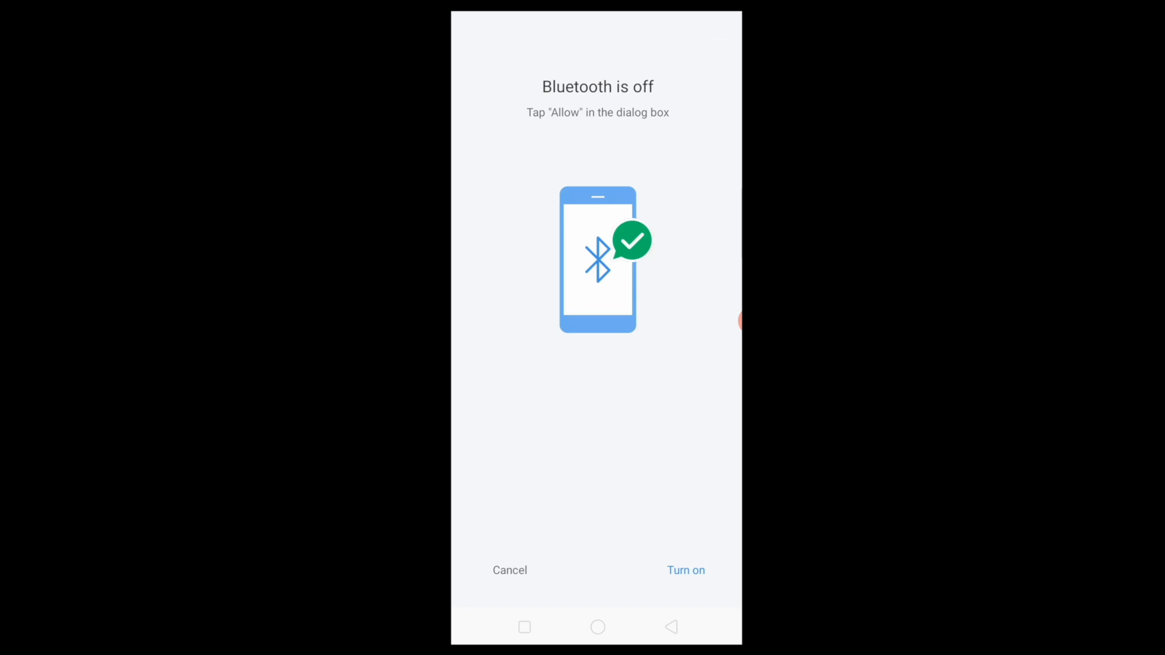
{"action": "left_click", "coordinate": [684, 570]}
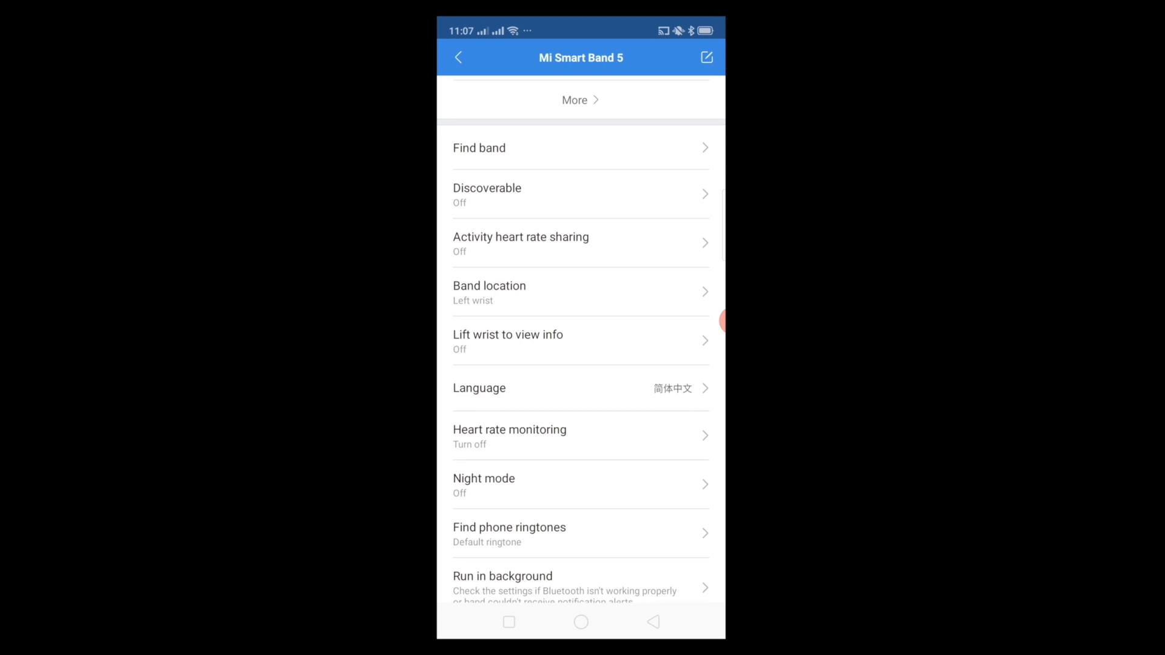
- Choose English in the Mi Smart Band 5 language list, replacing Simplified Chinese
{"action": "left_click", "coordinate": [581, 388]}
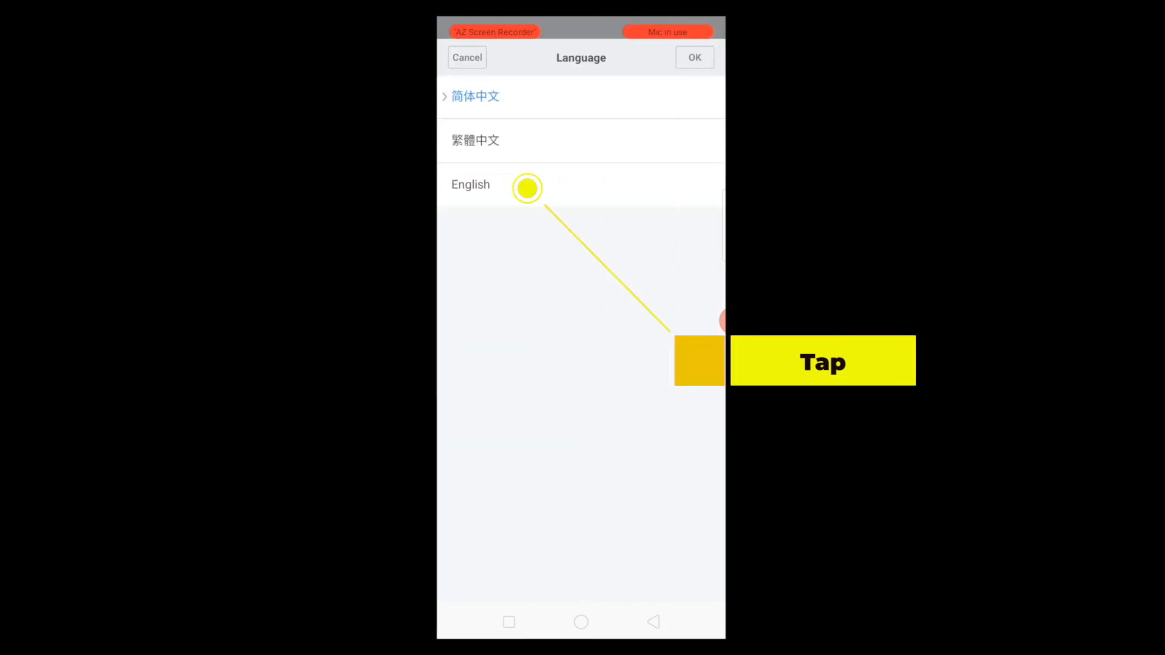
{"action": "left_click", "coordinate": [470, 184]}
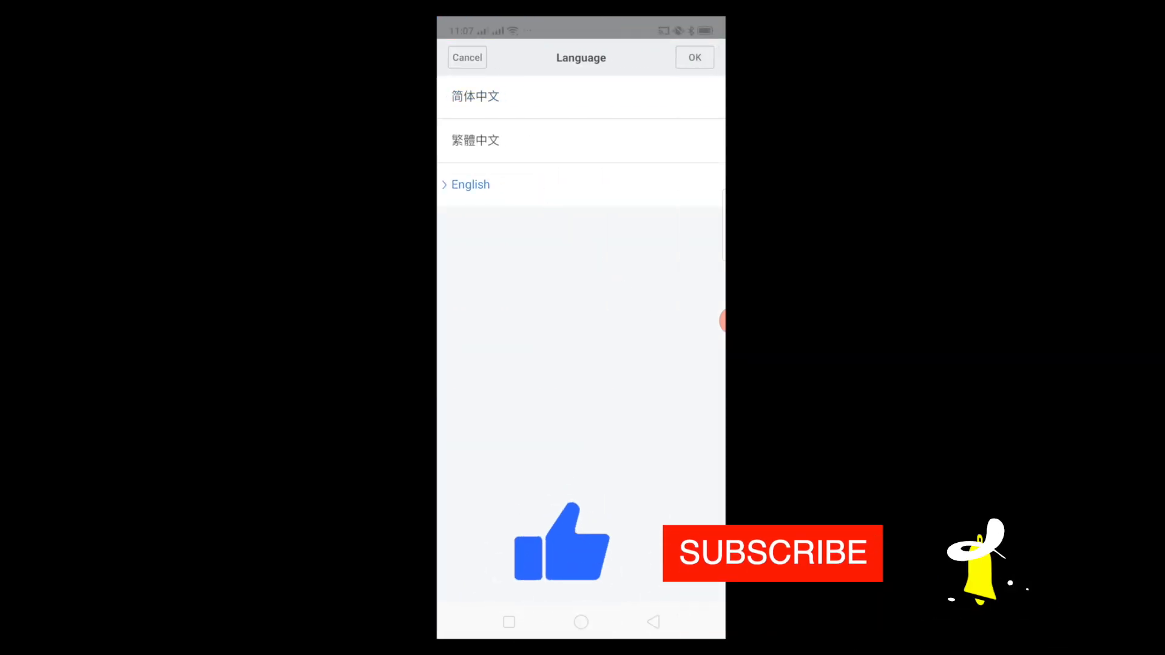